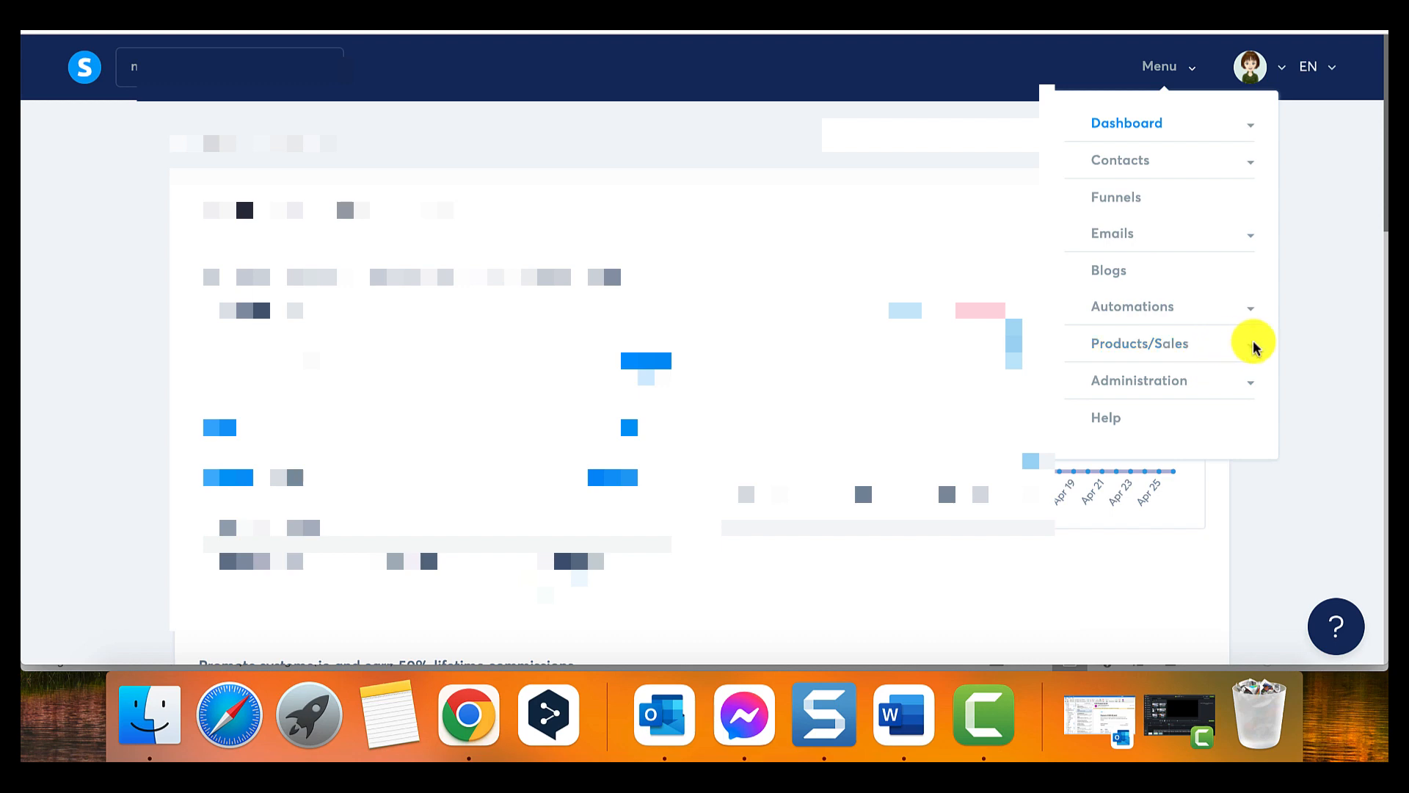
Expand the Products and Sales section and go to the Transactions list
click(1140, 343)
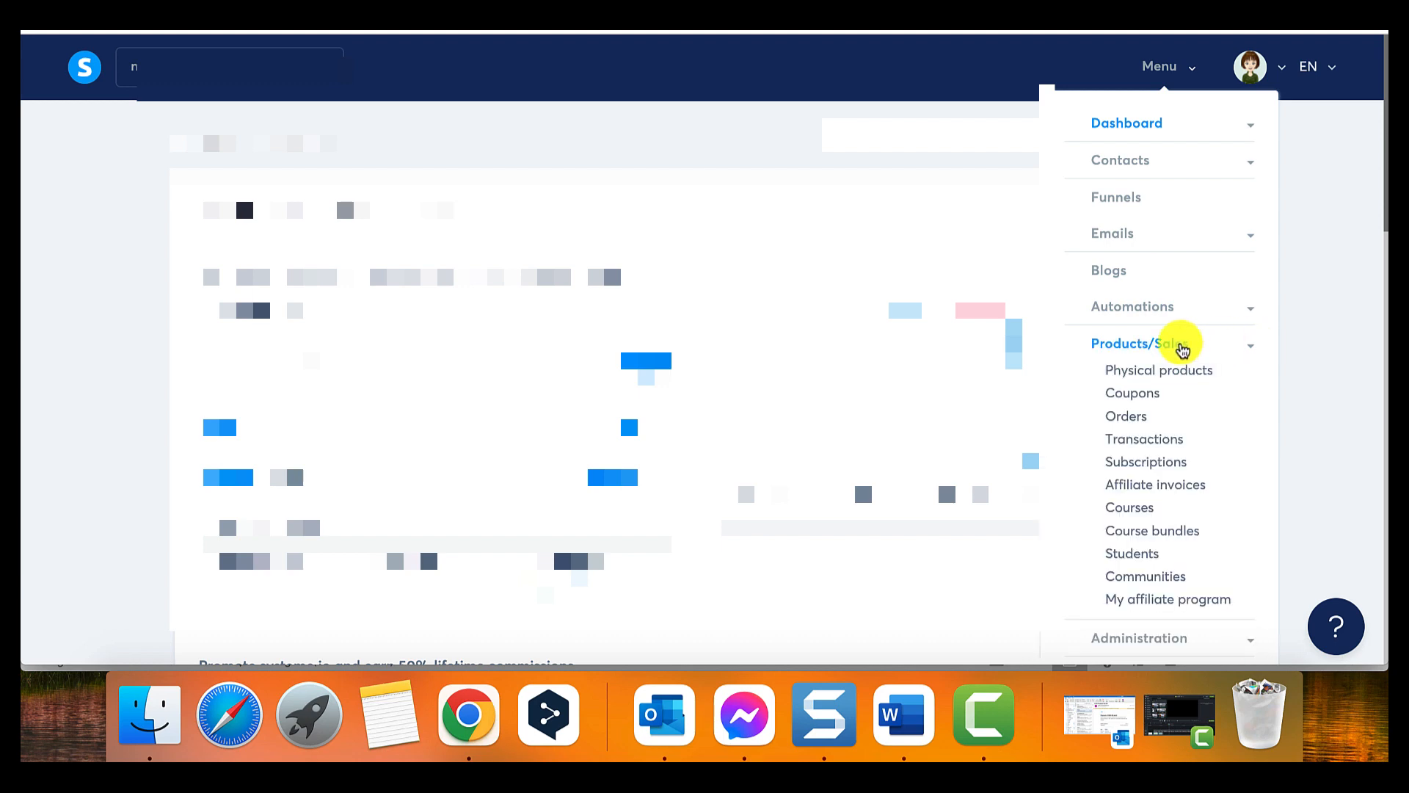
mouse_move(1215, 448)
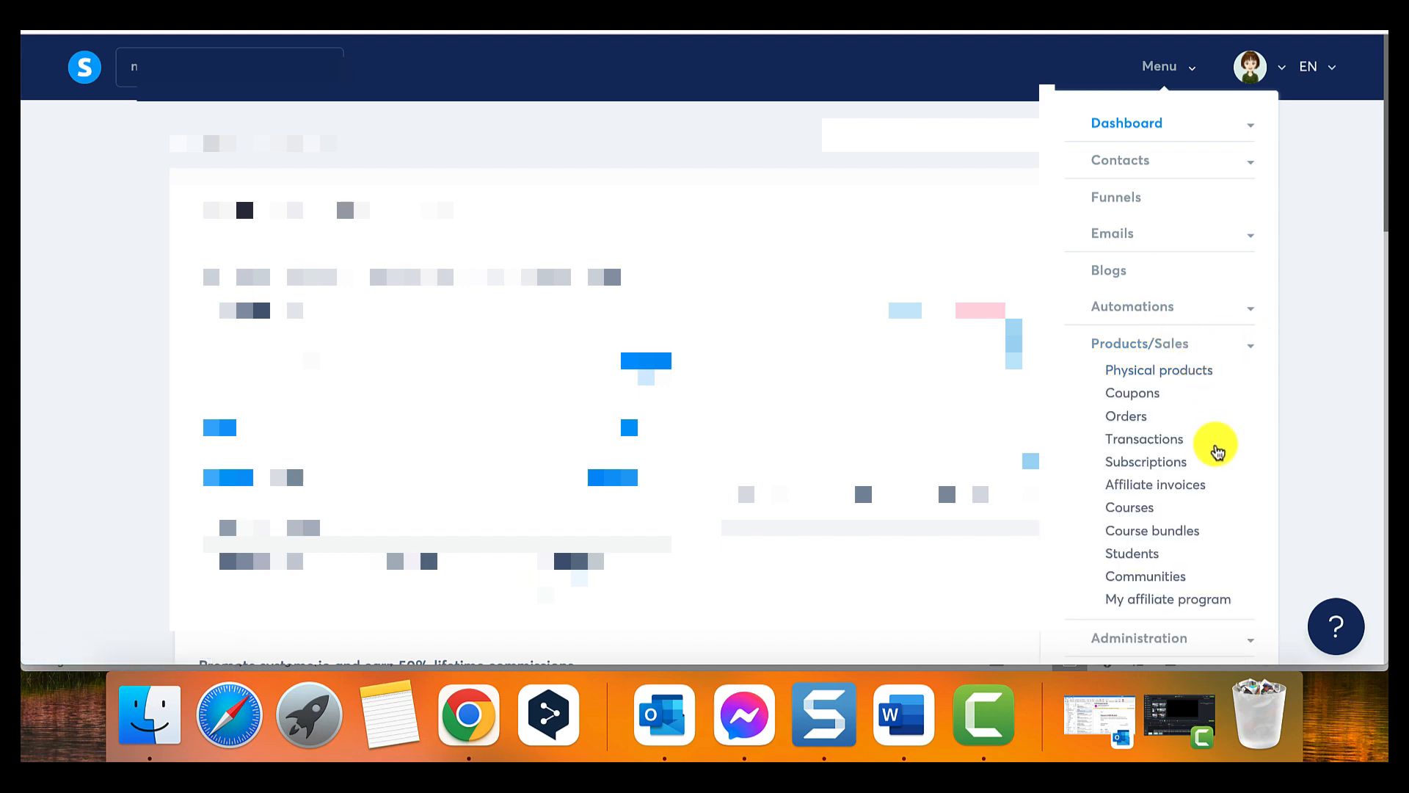
click(1144, 440)
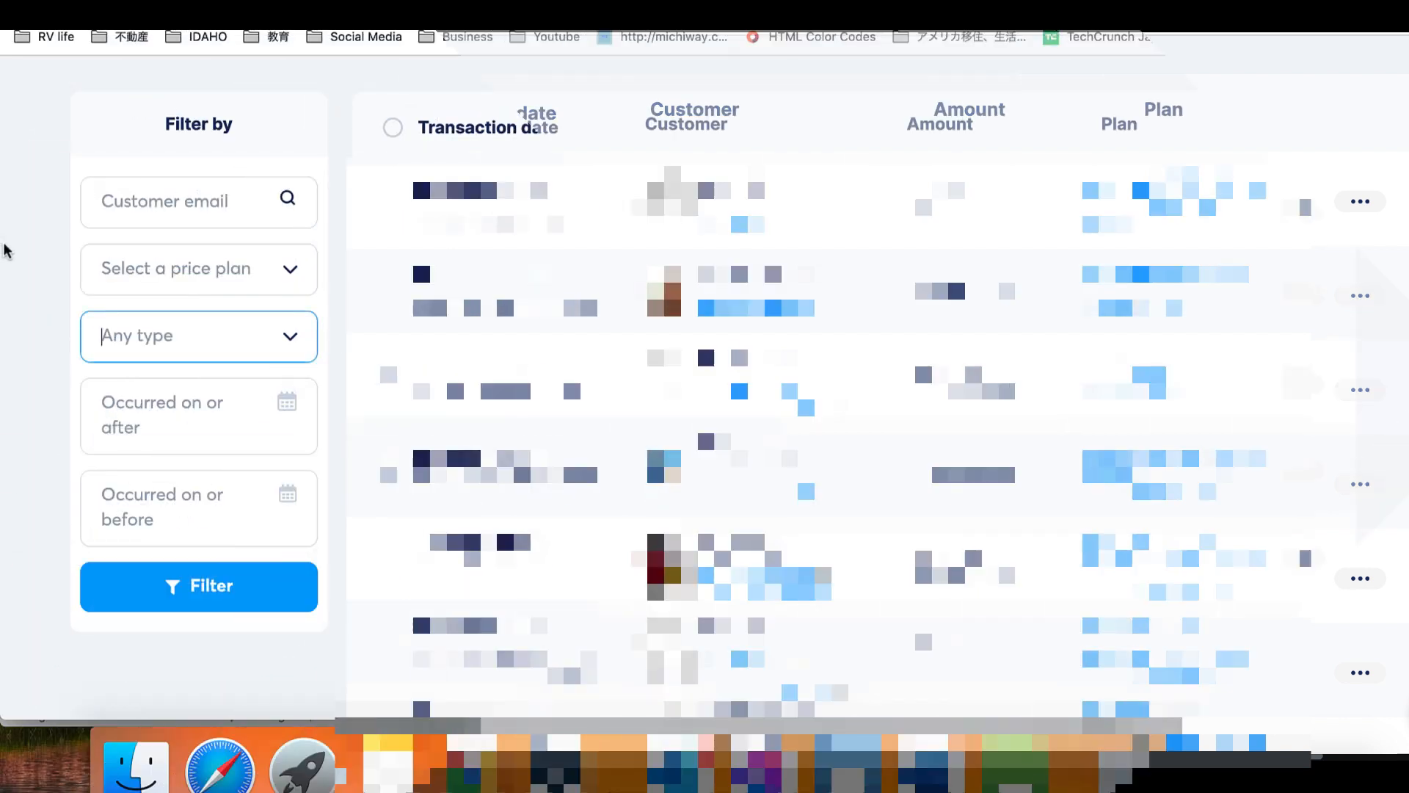
click(198, 336)
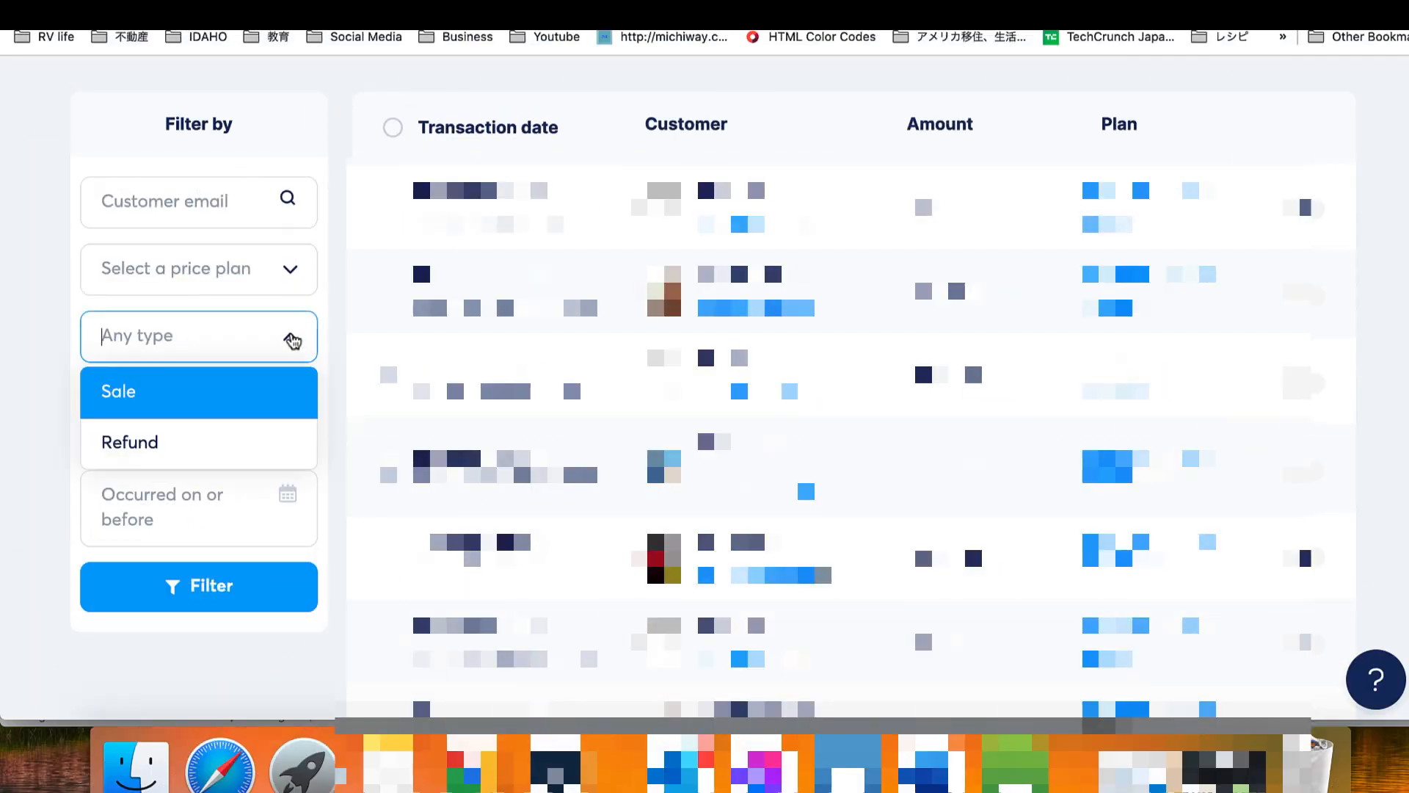
click(199, 507)
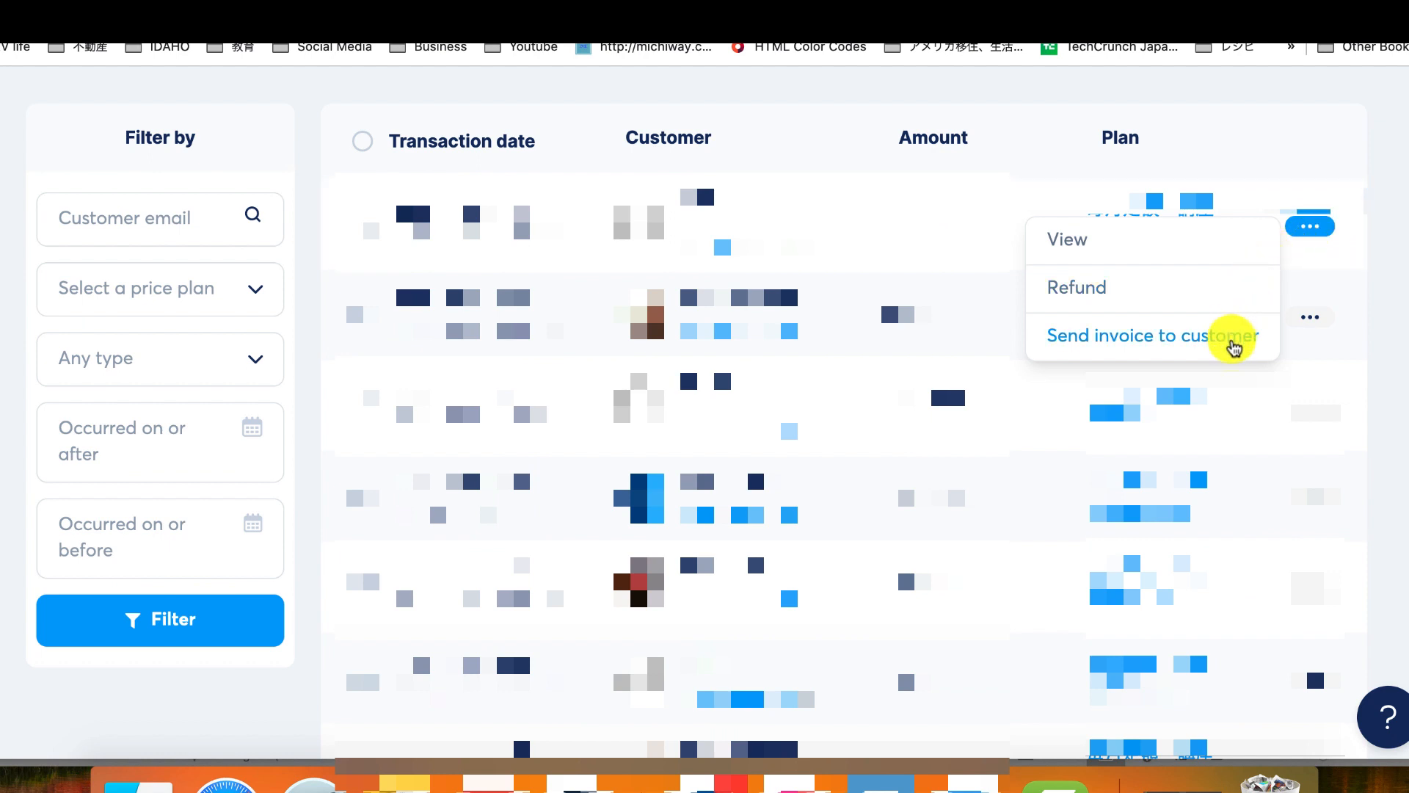
mouse_move(1213, 316)
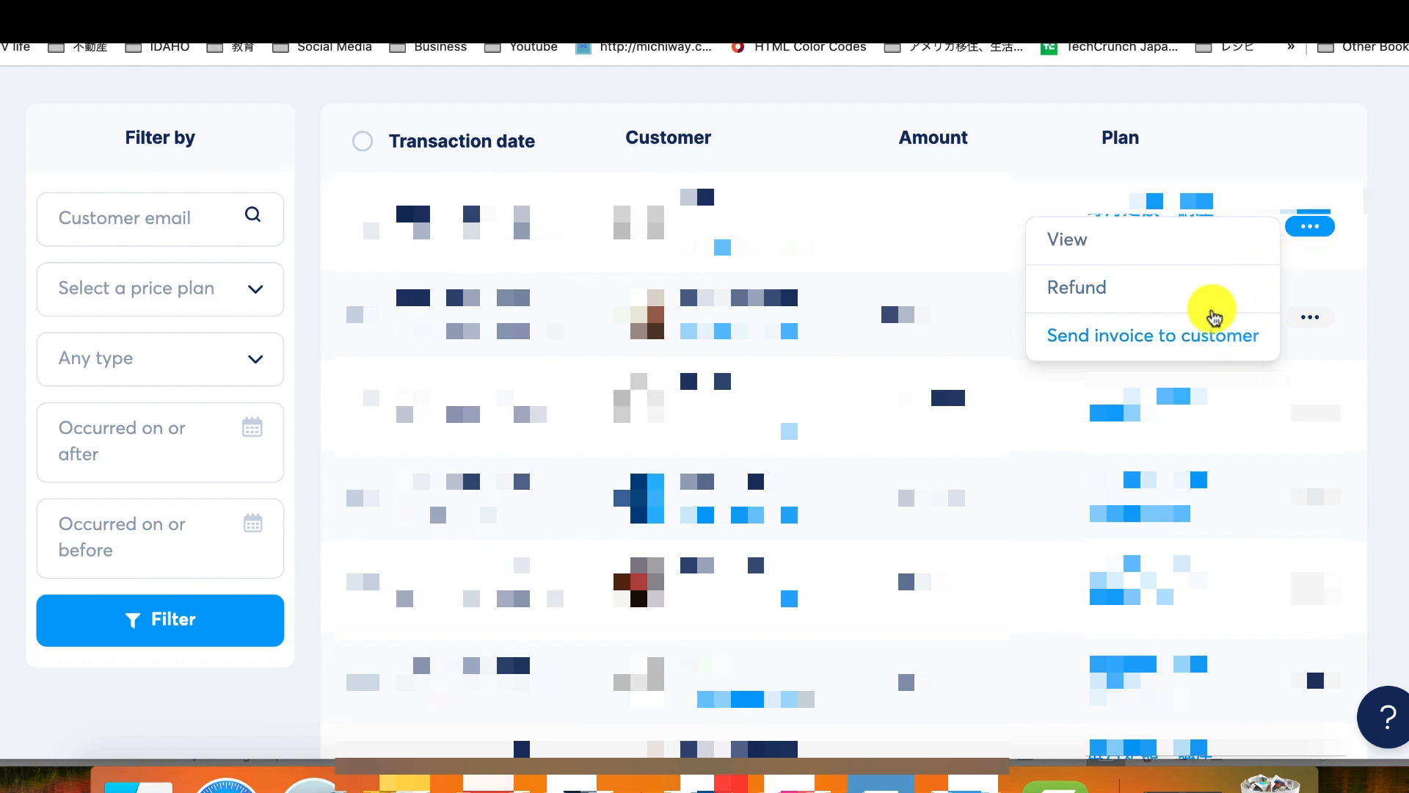